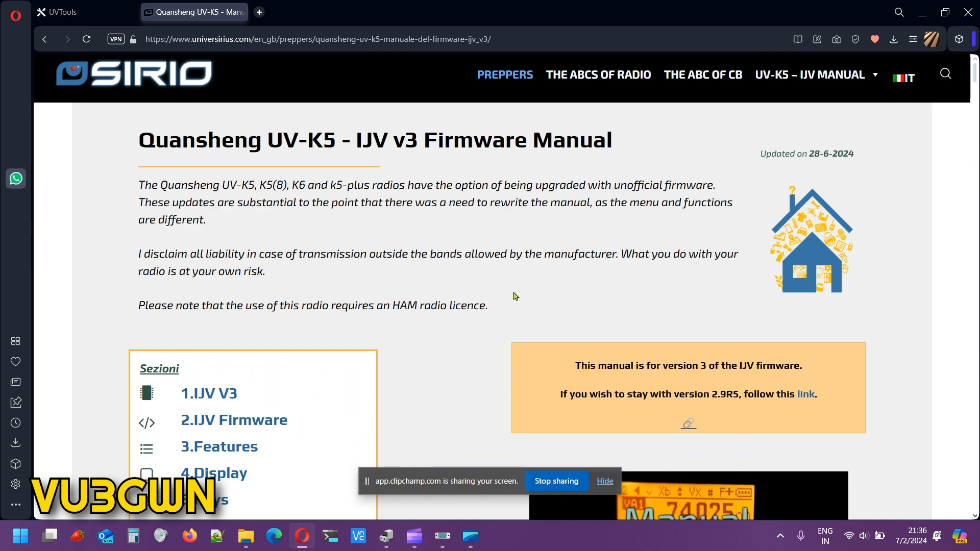
pyautogui.moveTo(554, 481)
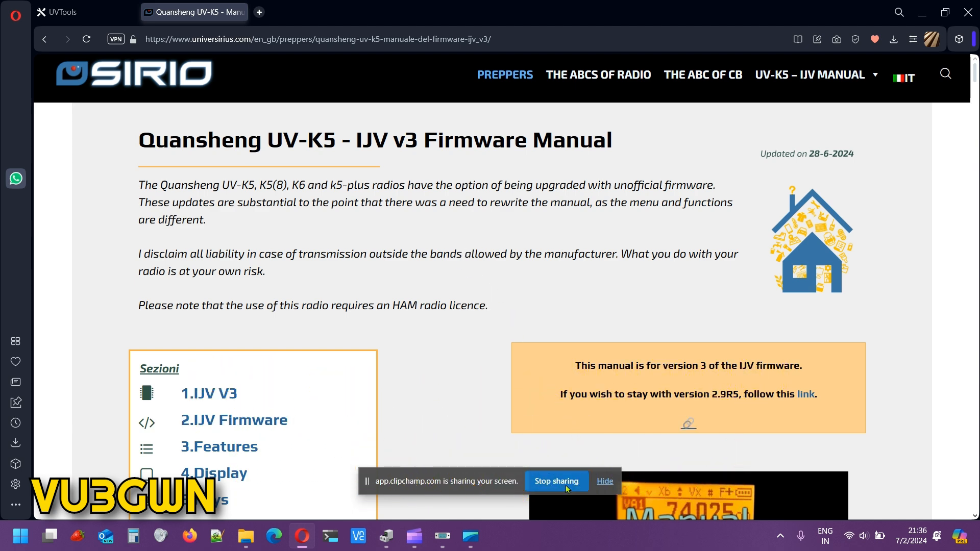
# Dismiss the sharing notice, scroll to section 2.1 and select the Chirp Module version text
pyautogui.click(604, 482)
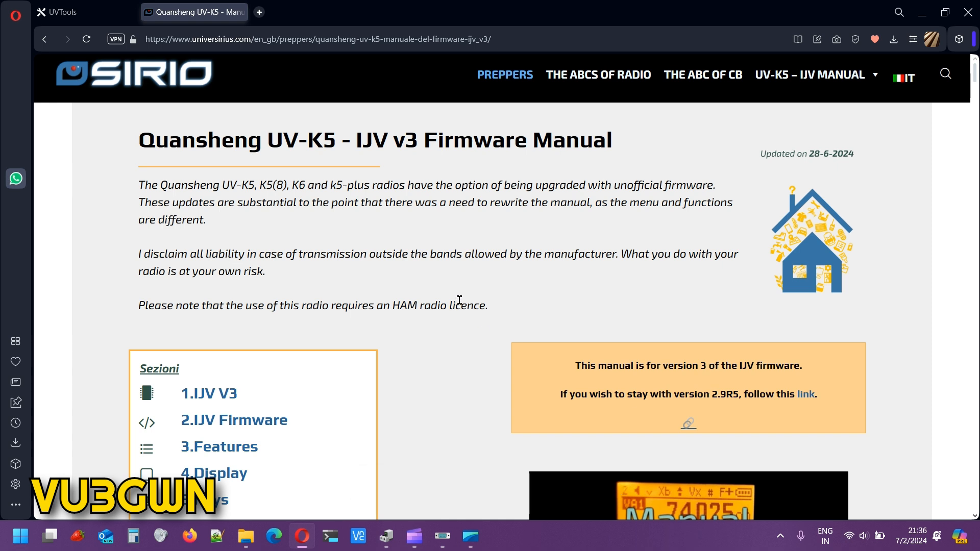
pyautogui.moveTo(444, 335)
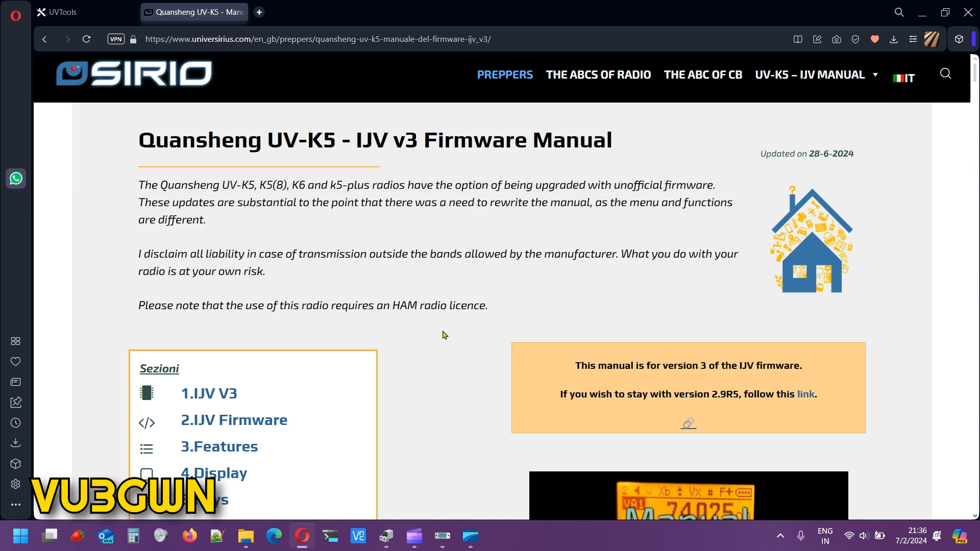
pyautogui.scroll(-3)
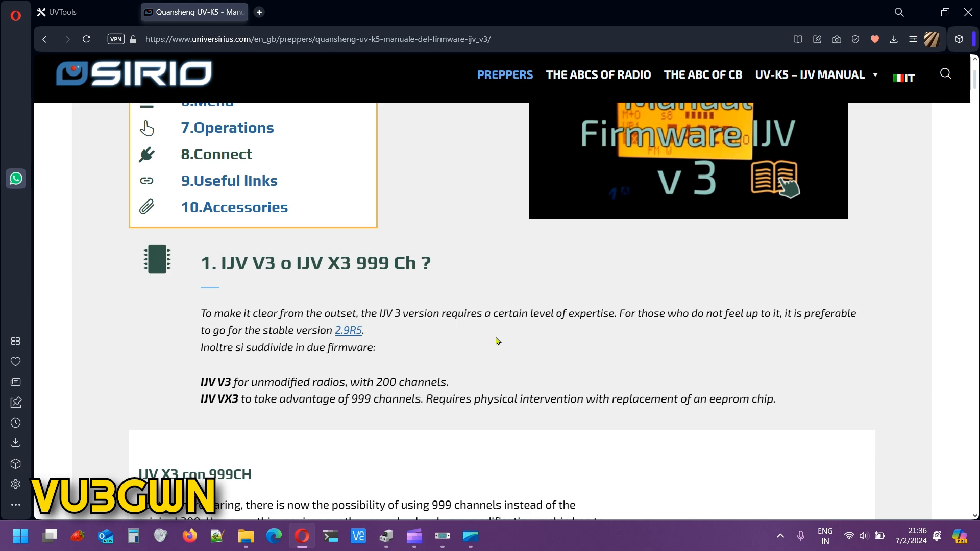
pyautogui.scroll(-3)
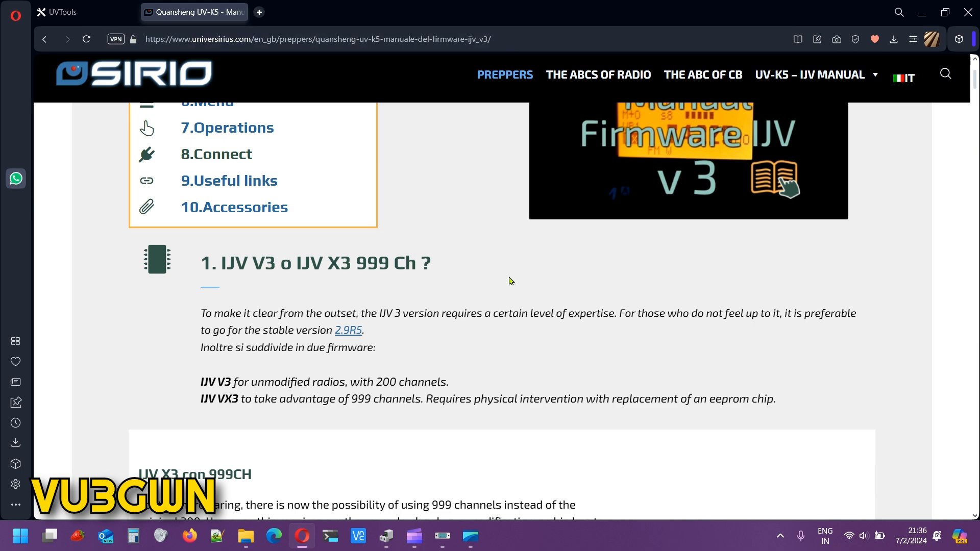
pyautogui.scroll(-3)
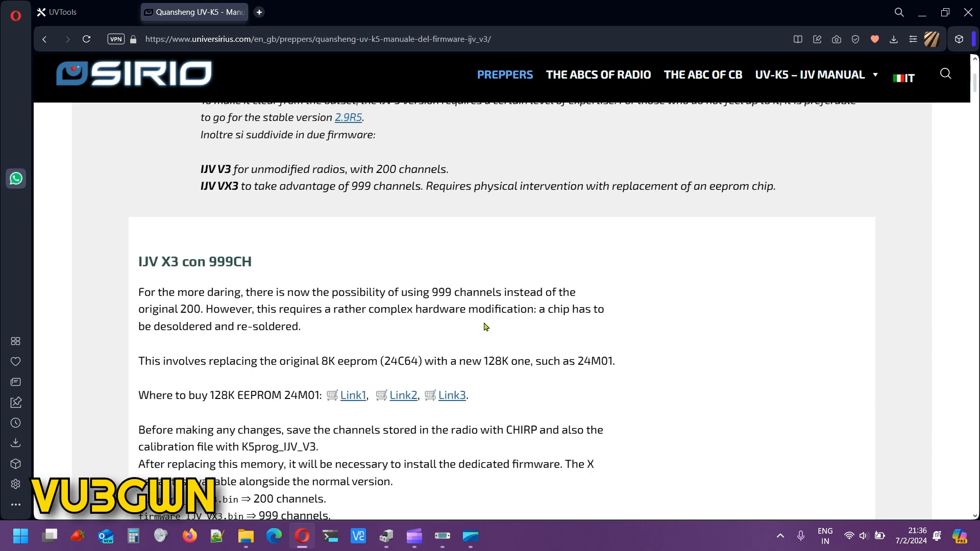
pyautogui.scroll(-3)
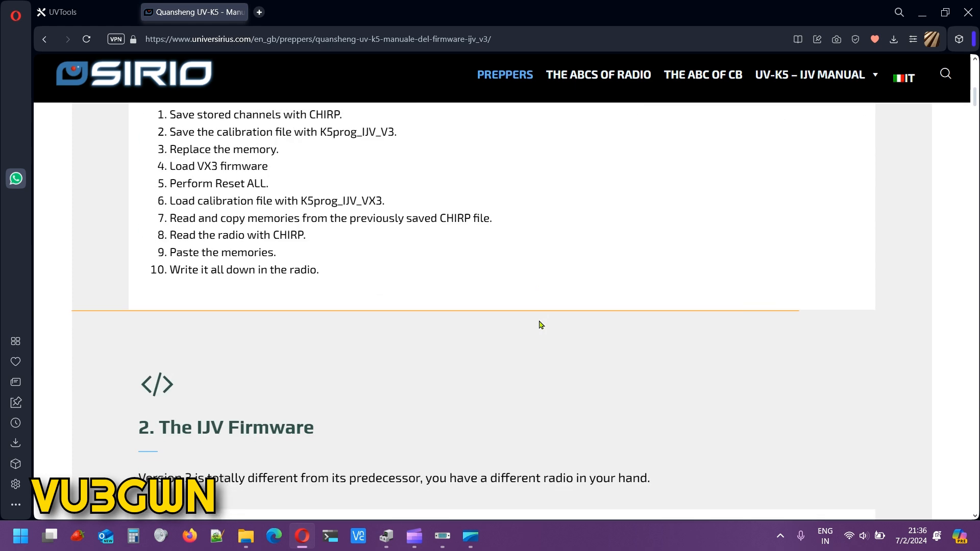
pyautogui.scroll(-3)
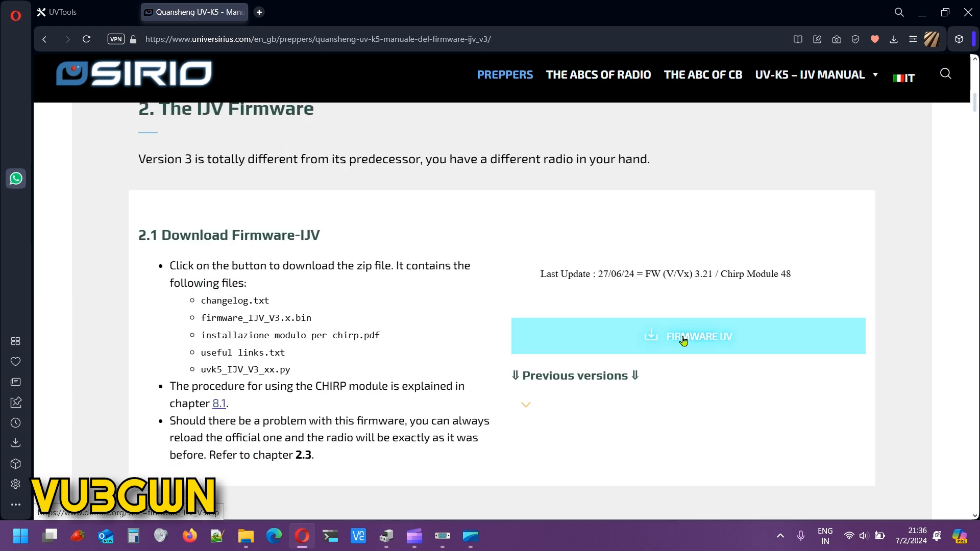
pyautogui.moveTo(720, 277)
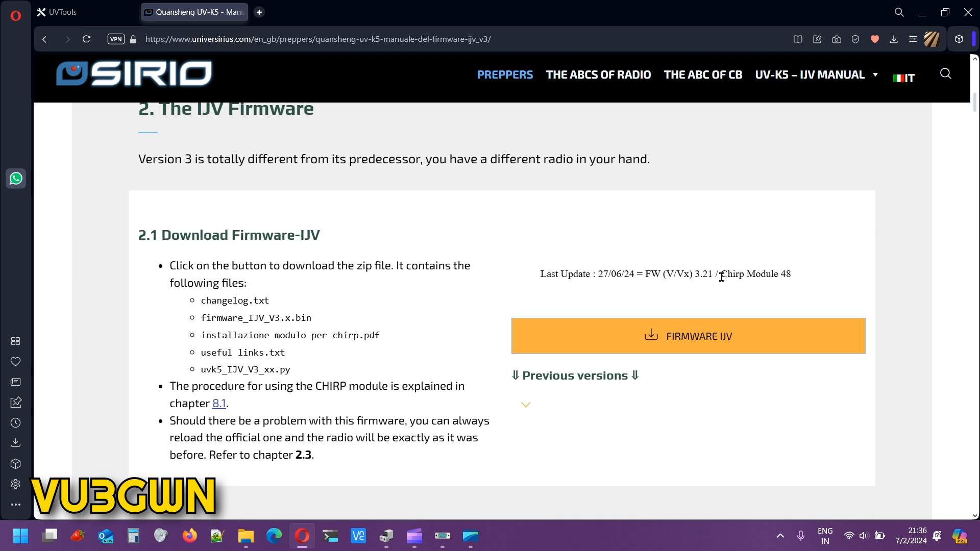
pyautogui.doubleClick(754, 273)
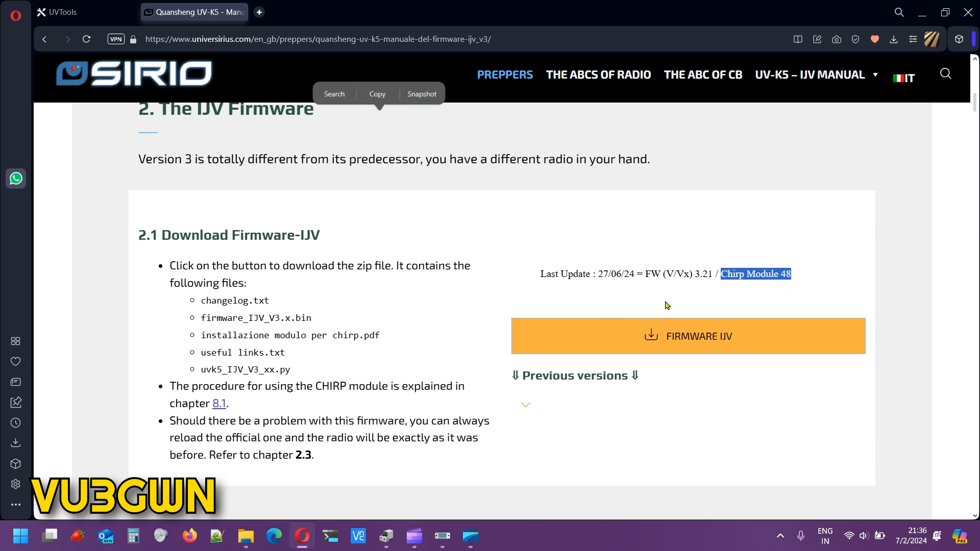
pyautogui.click(62, 12)
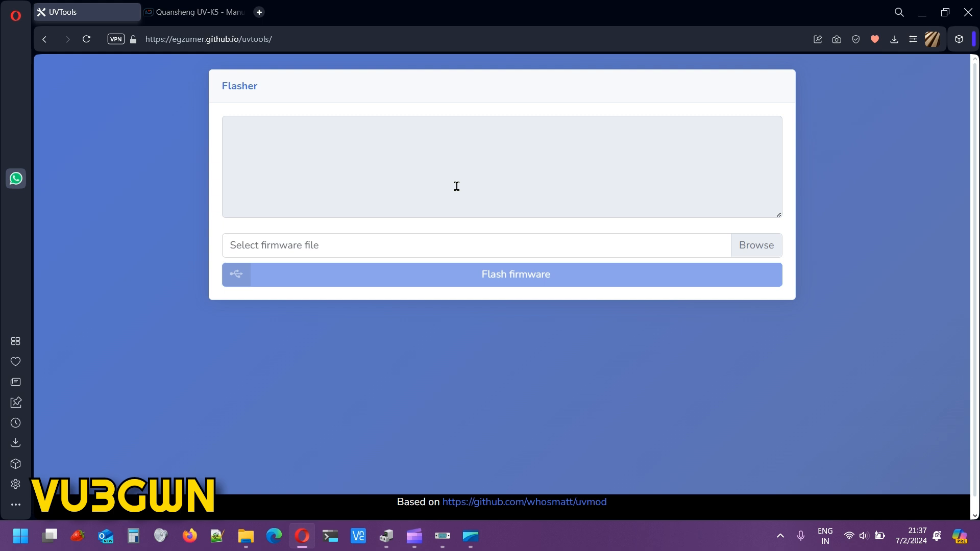
pyautogui.moveTo(363, 131)
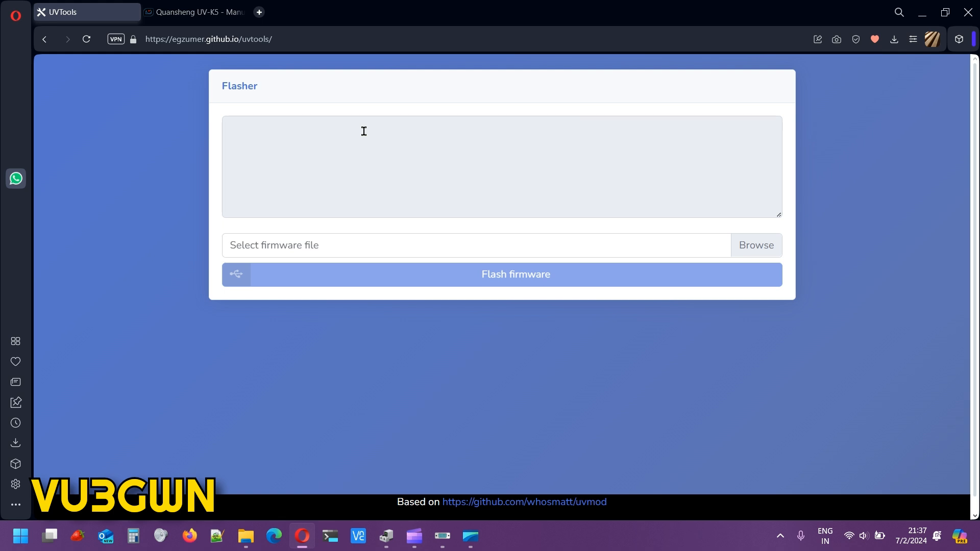
# Return to the Sirio IJV v3 manual and scroll through its firmware download section
pyautogui.click(193, 11)
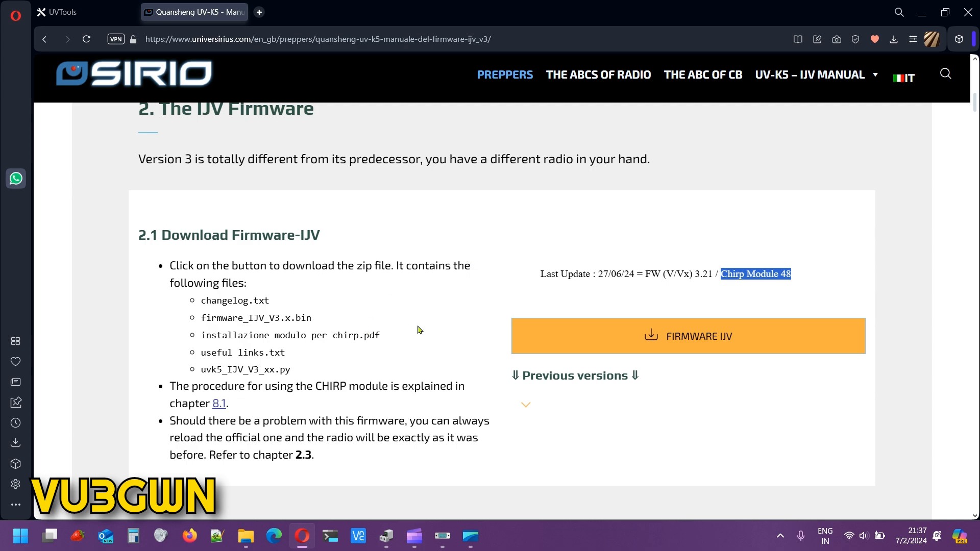
pyautogui.scroll(-3)
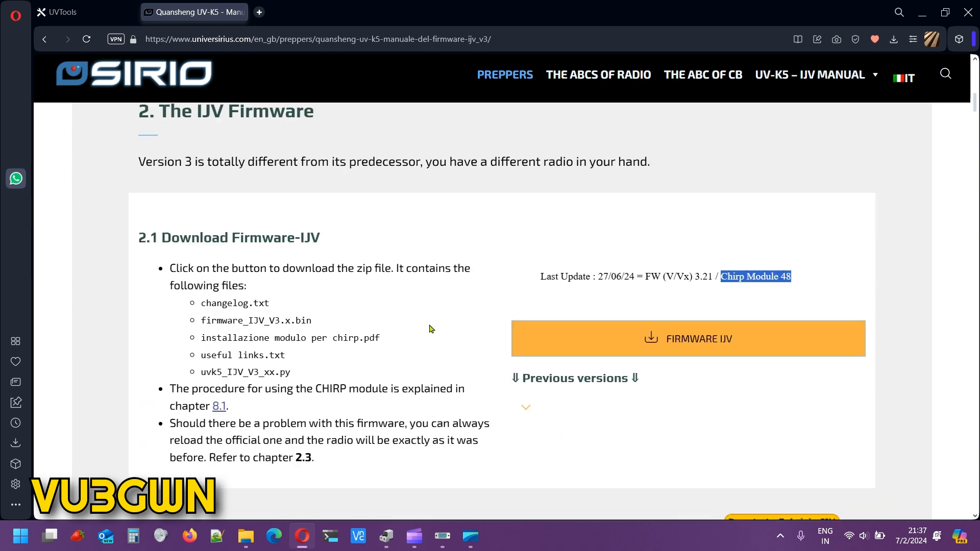
pyautogui.scroll(-3)
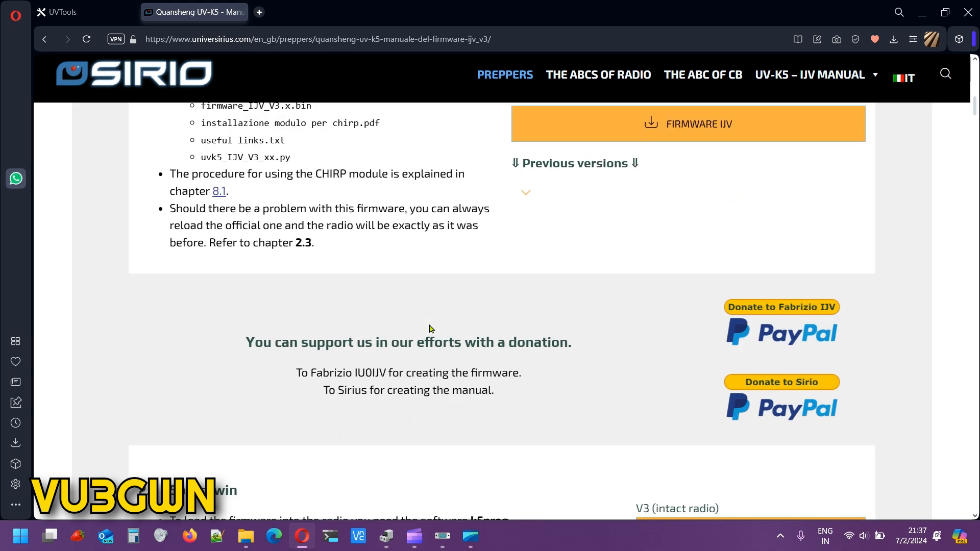
pyautogui.scroll(-3)
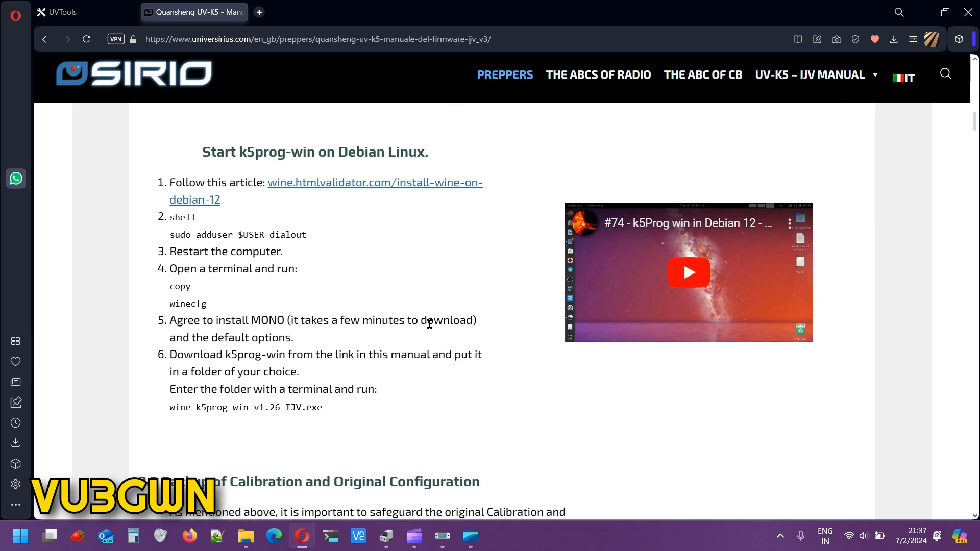
pyautogui.scroll(3)
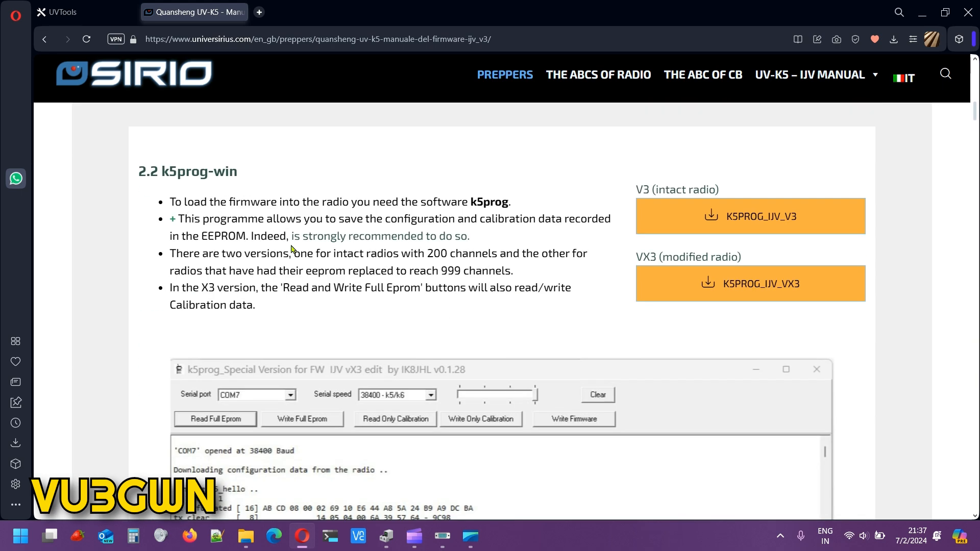
pyautogui.moveTo(250, 245)
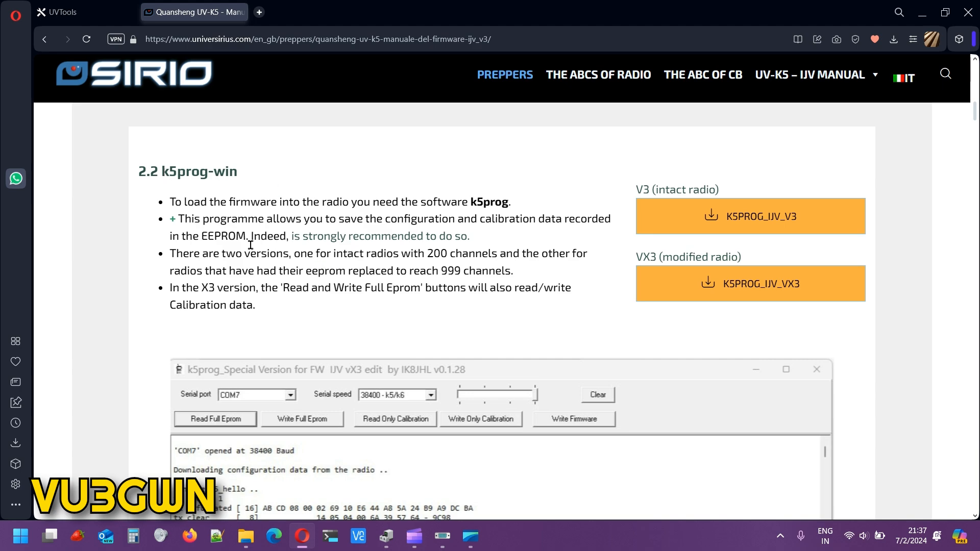
pyautogui.scroll(-3)
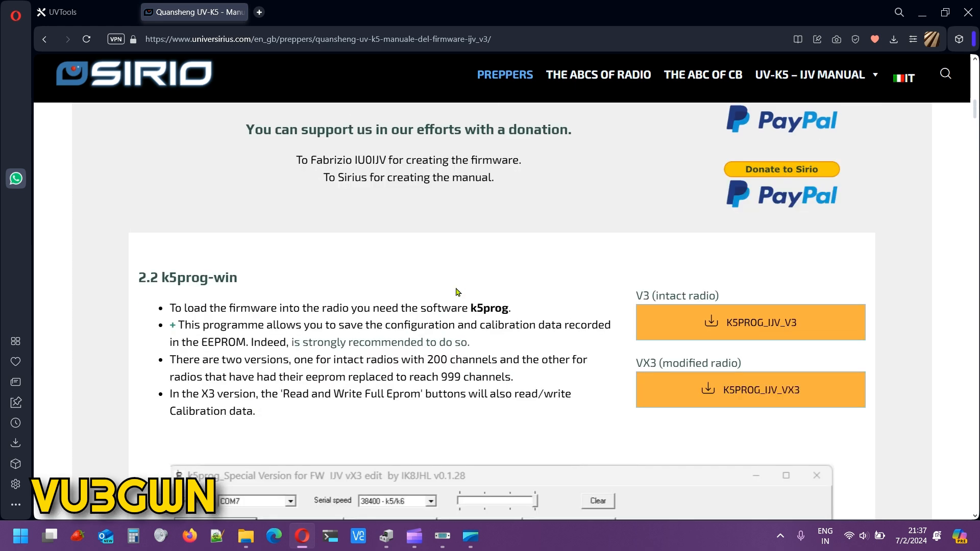
pyautogui.moveTo(750, 322)
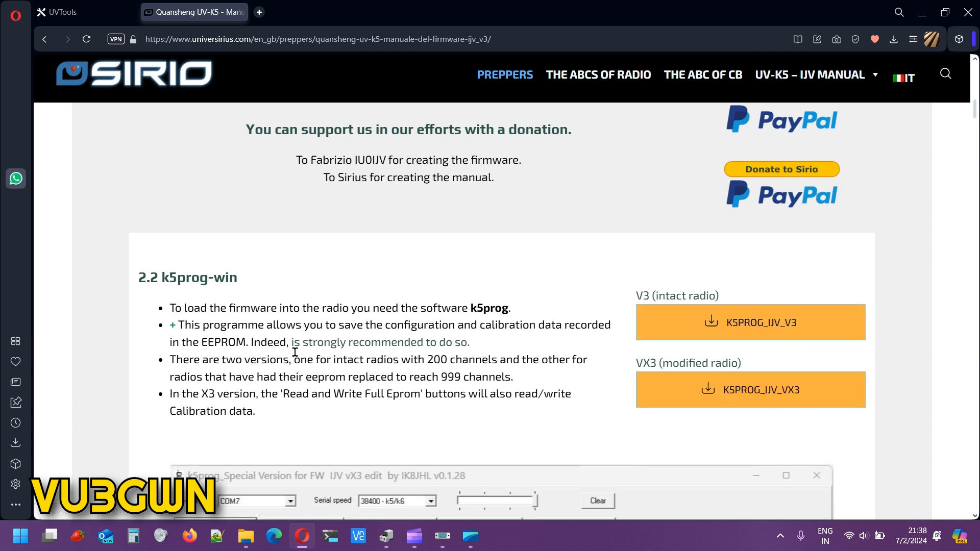
pyautogui.moveTo(362, 361)
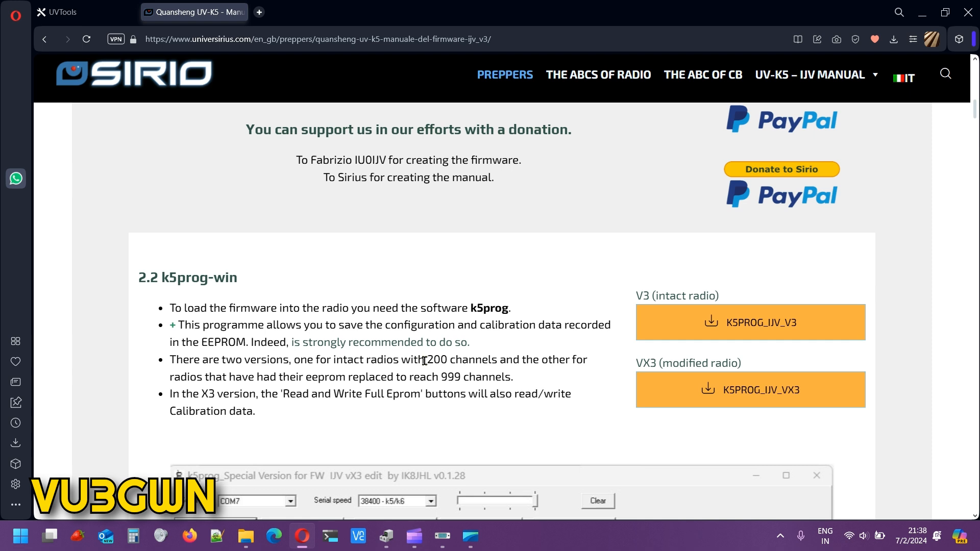
# Select the 200 channels figure in the manual, then bring up the extracted firmware folder
pyautogui.doubleClick(440, 360)
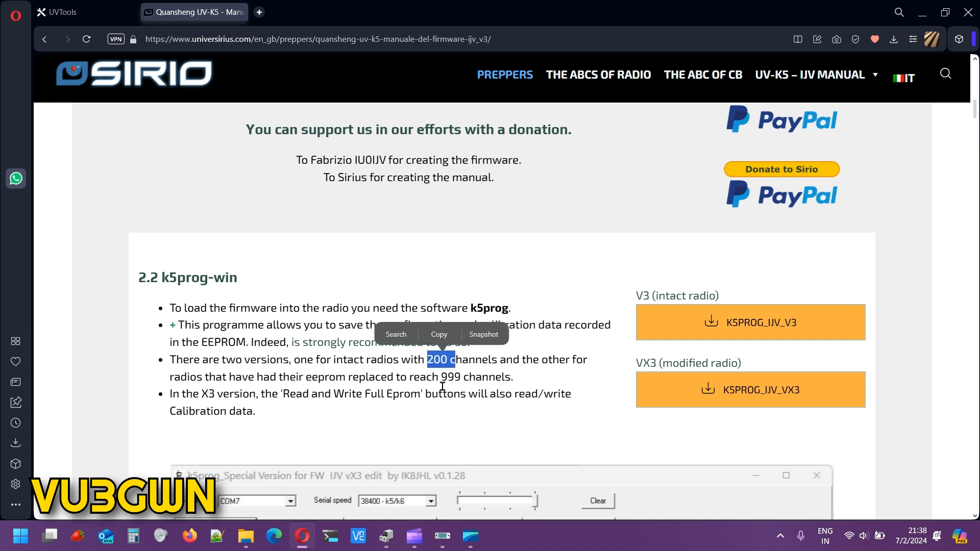
pyautogui.click(545, 385)
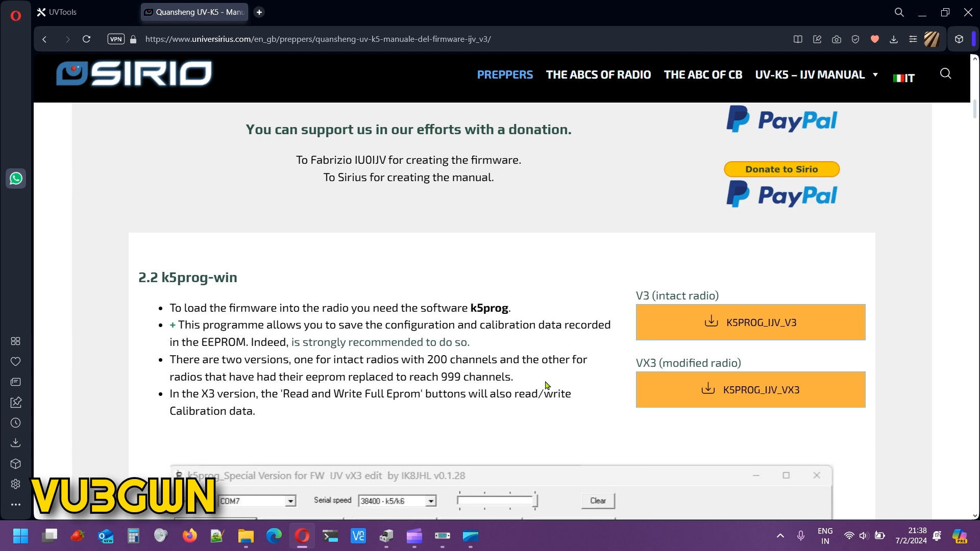
pyautogui.moveTo(523, 386)
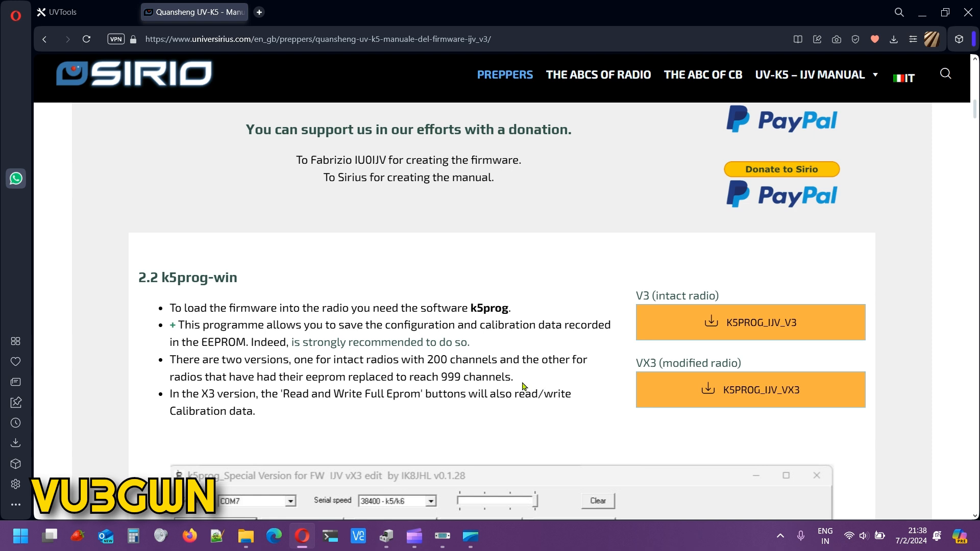
pyautogui.moveTo(599, 333)
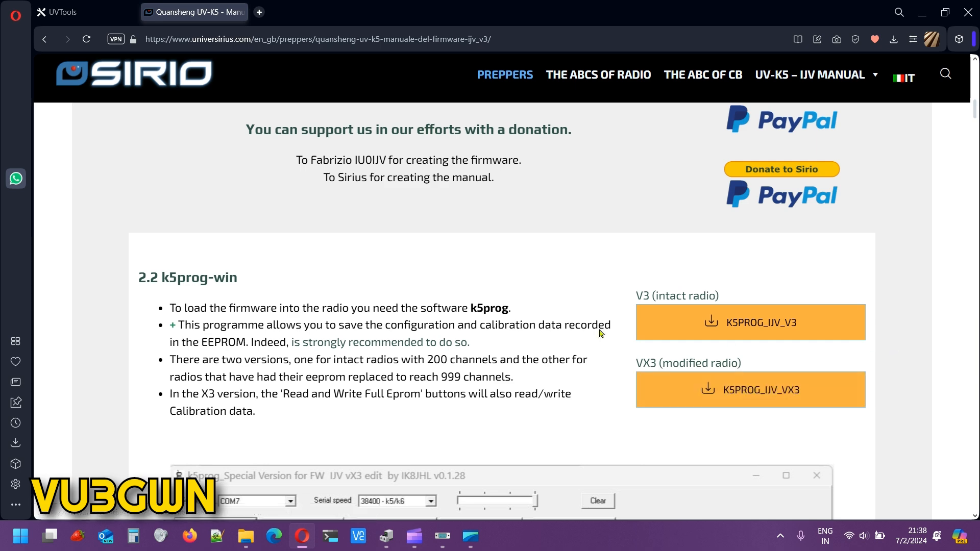
pyautogui.moveTo(750, 322)
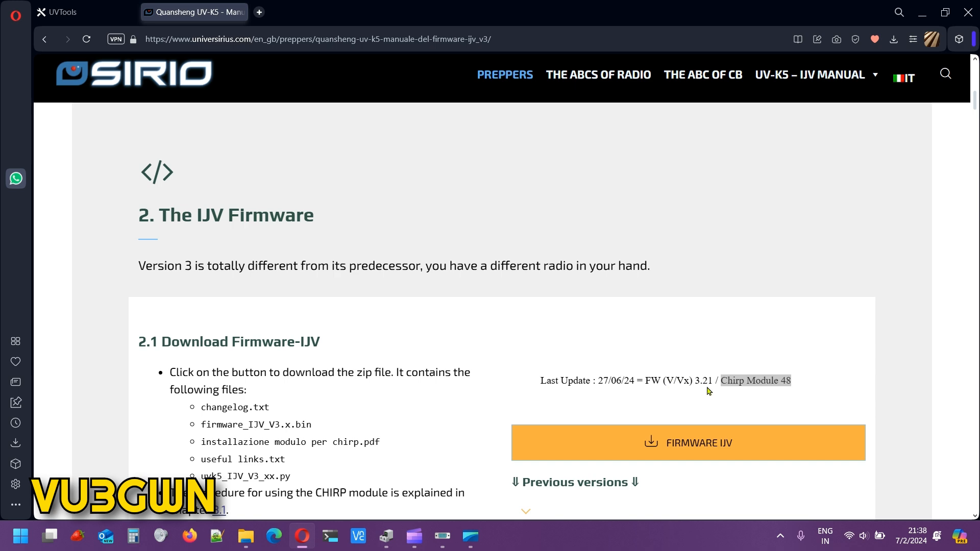
pyautogui.scroll(-3)
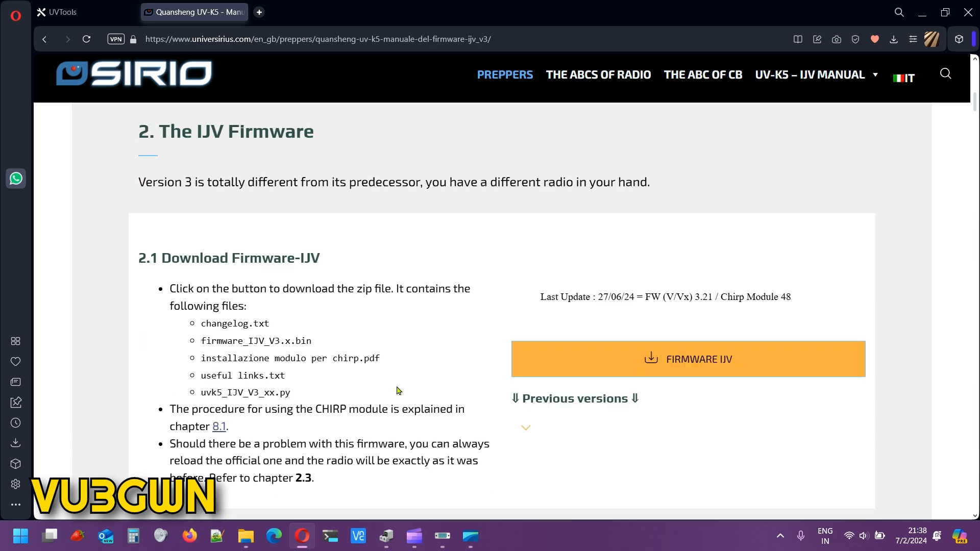
pyautogui.click(244, 536)
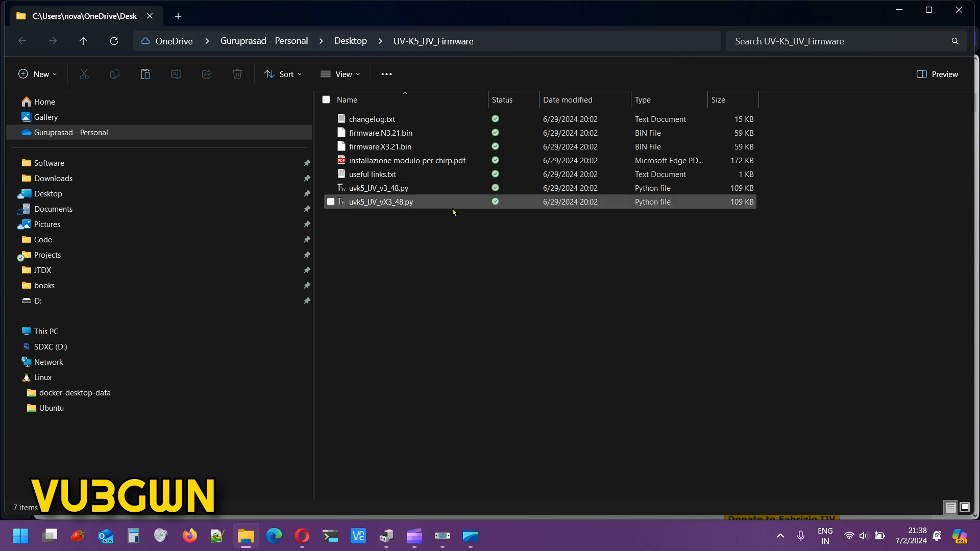
pyautogui.moveTo(396, 211)
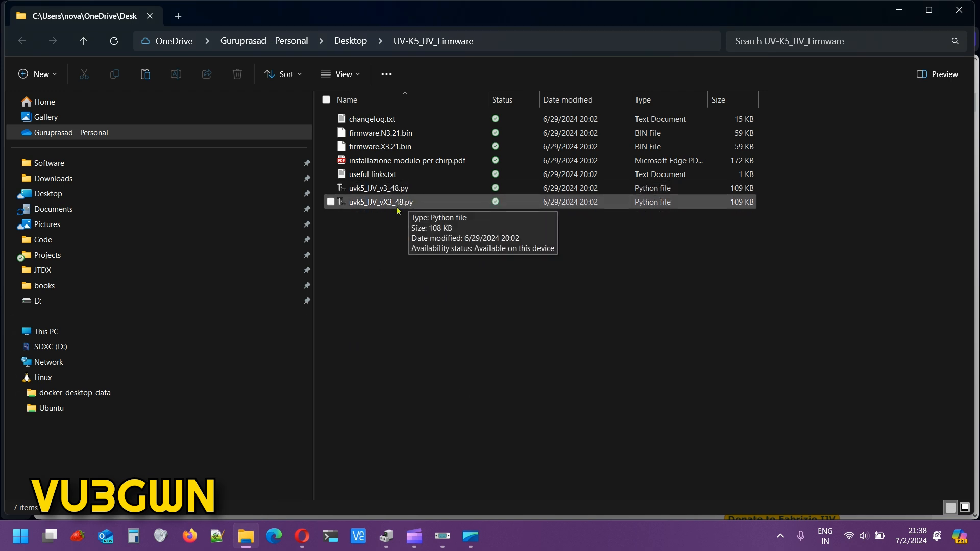
pyautogui.moveTo(379, 188)
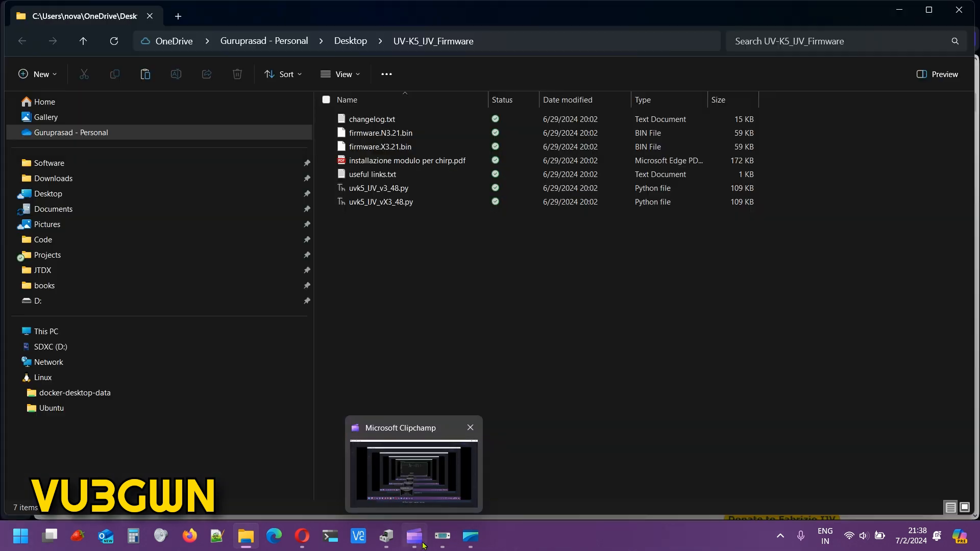
# Switch back to the Sirio manual after viewing the UV-K5_IJV_Firmware folder contents
pyautogui.click(301, 536)
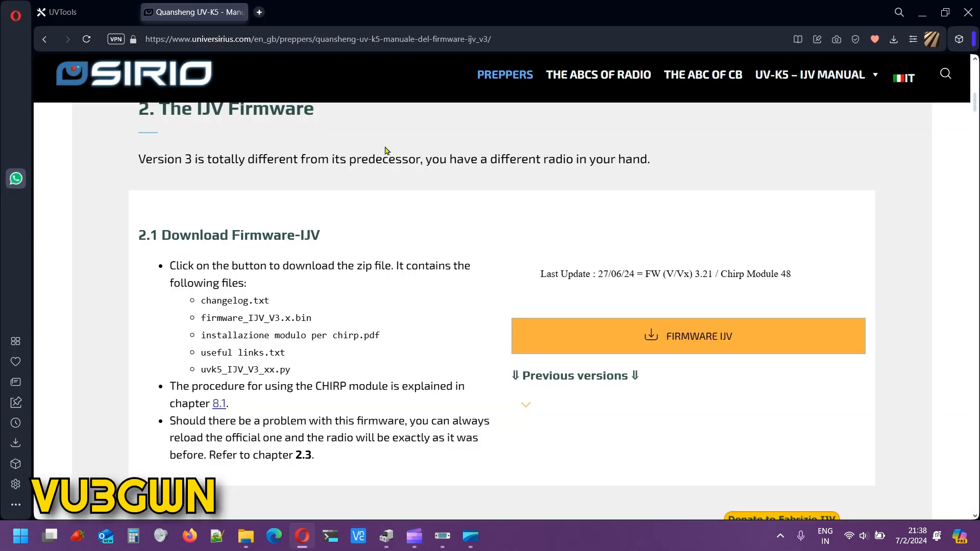
# Leave the firmware manual tab to bring up Device Manager
pyautogui.click(85, 12)
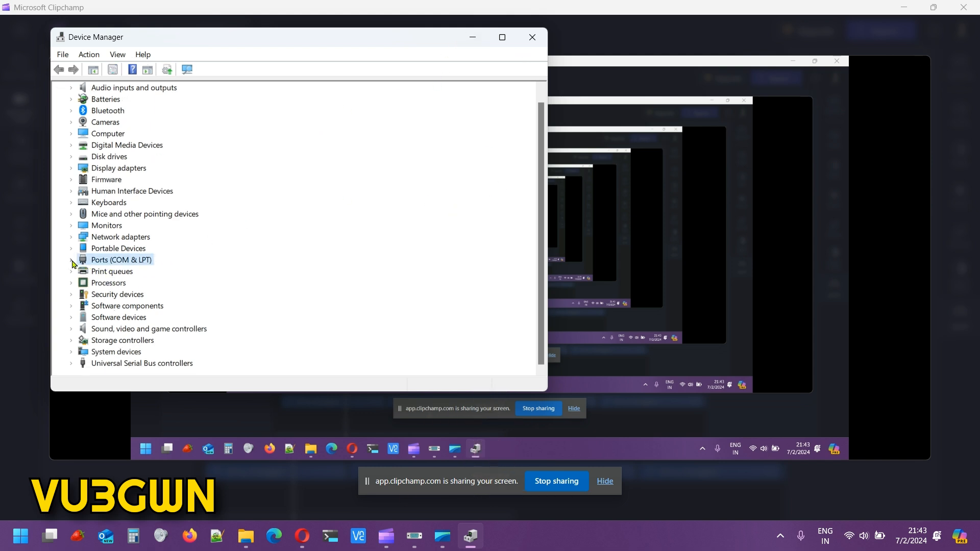
# Expand Ports (COM & LPT) and check the USB-SERIAL CH340 cable on COM8
pyautogui.click(71, 260)
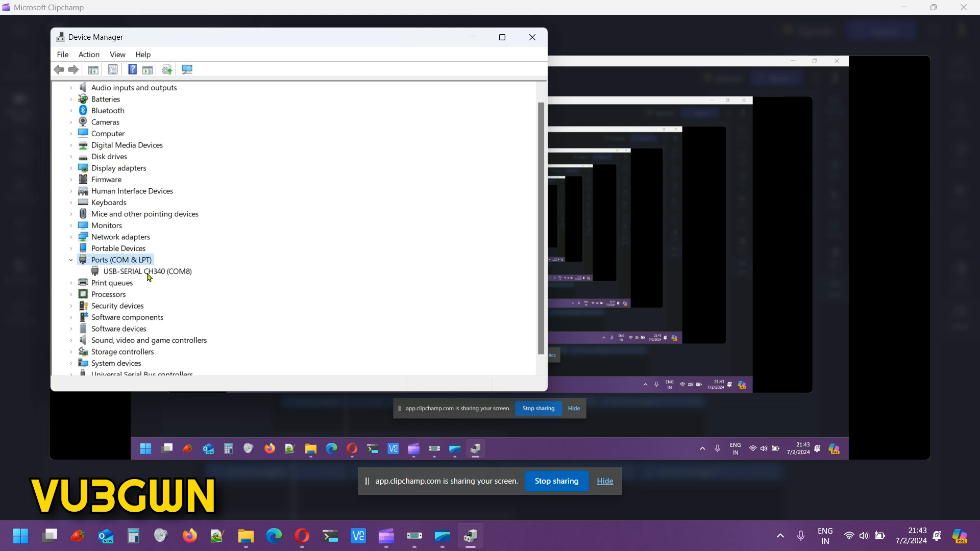
pyautogui.click(147, 271)
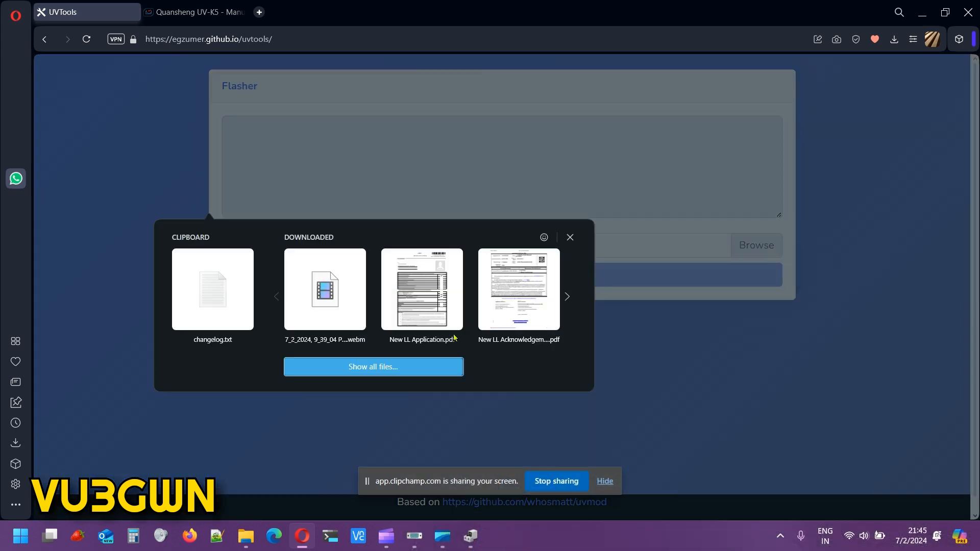
# Load firmware.N3.21.bin from the Desktop's UV-K5_IJV_Firmware folder into the flasher
pyautogui.click(755, 244)
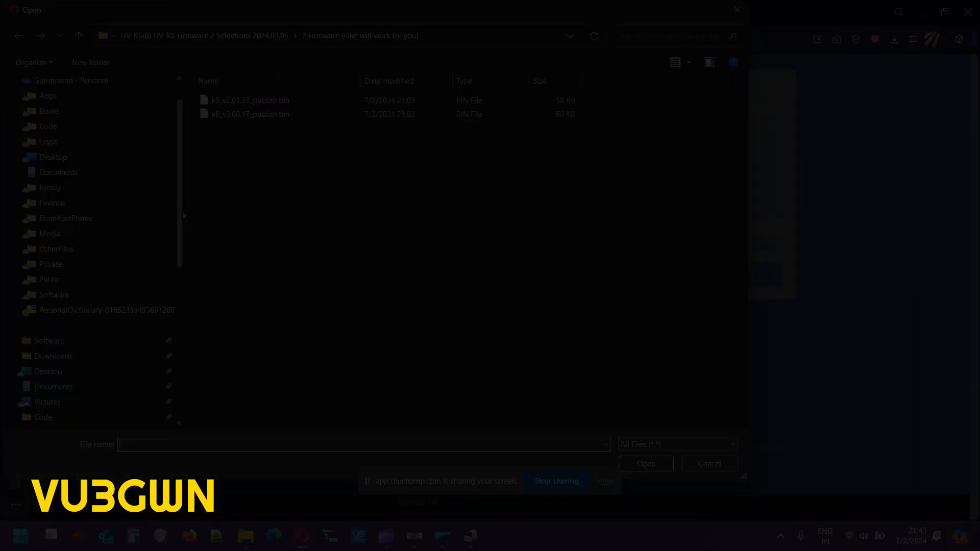
pyautogui.click(53, 157)
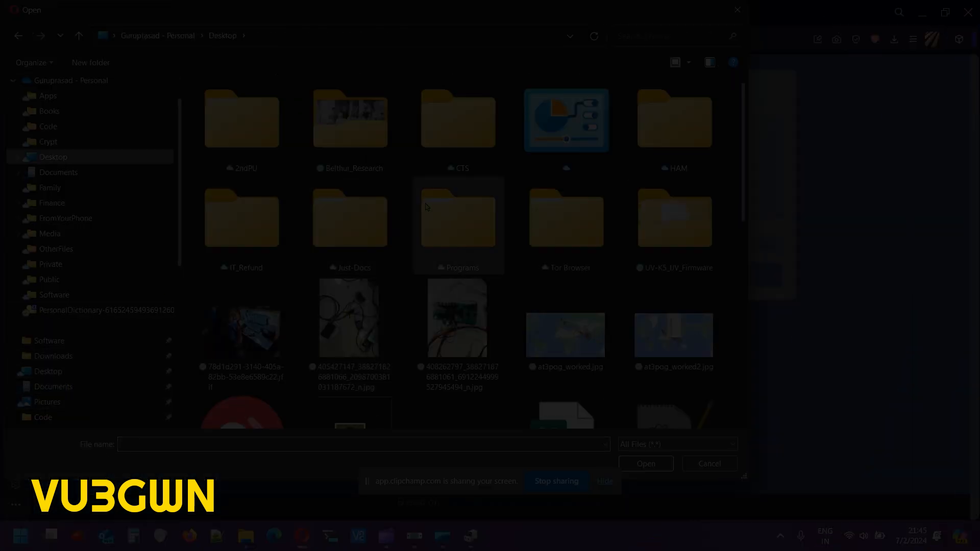
pyautogui.doubleClick(674, 119)
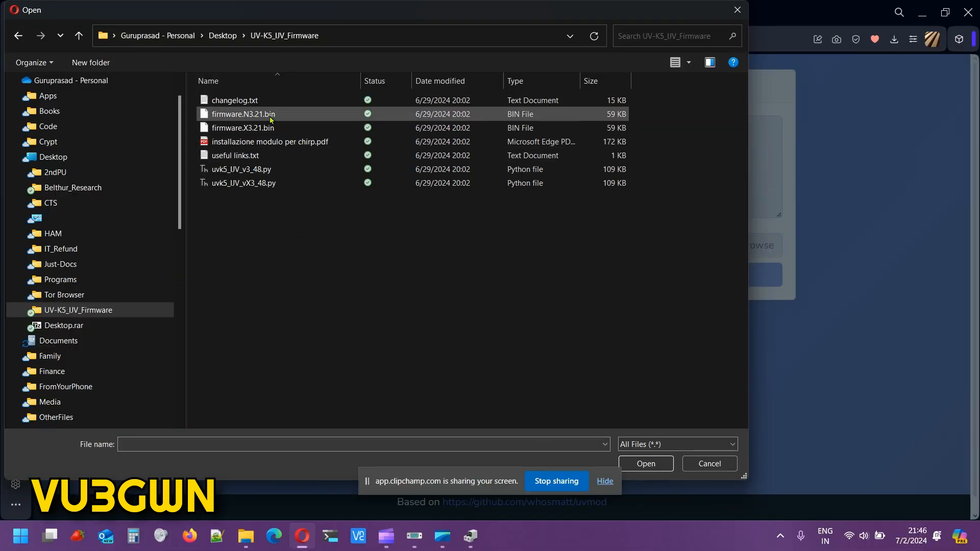
pyautogui.moveTo(243, 114)
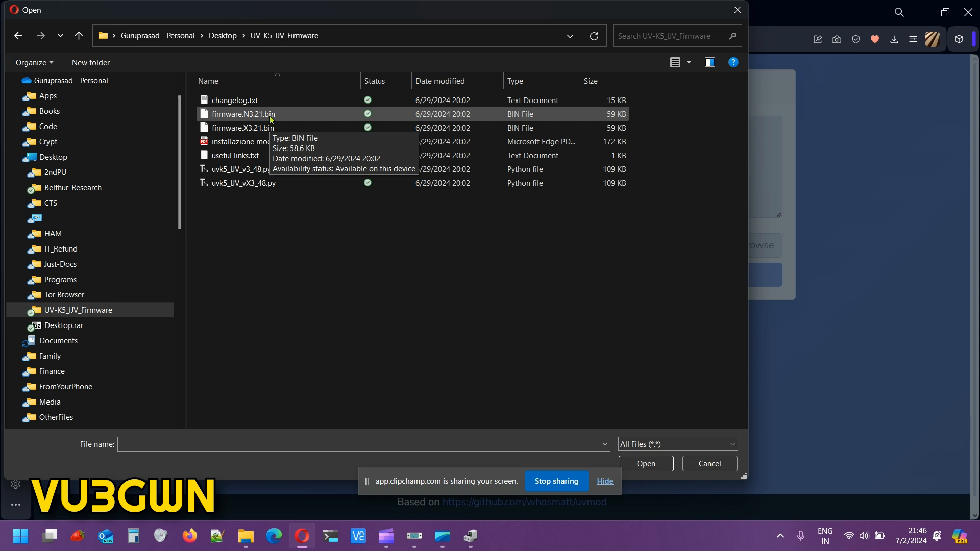
pyautogui.click(243, 114)
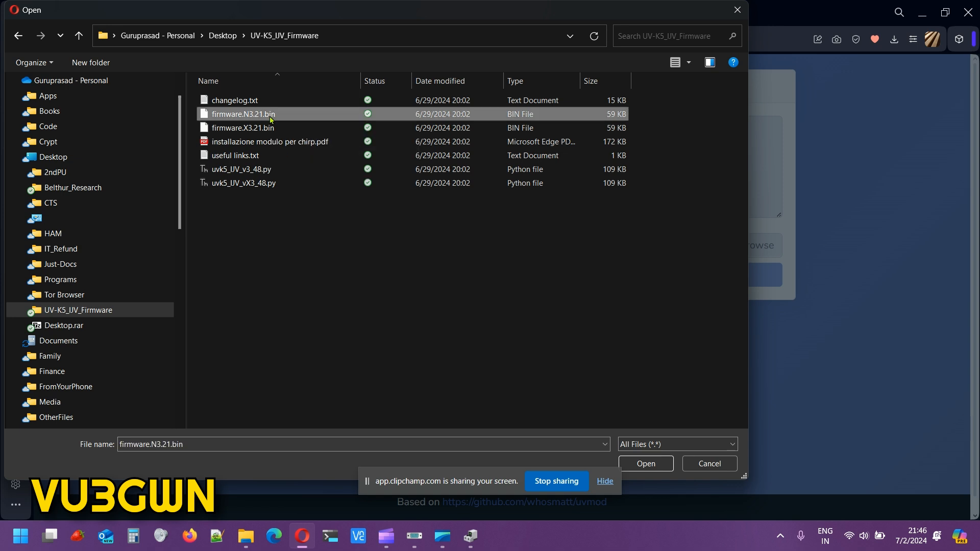
pyautogui.click(645, 464)
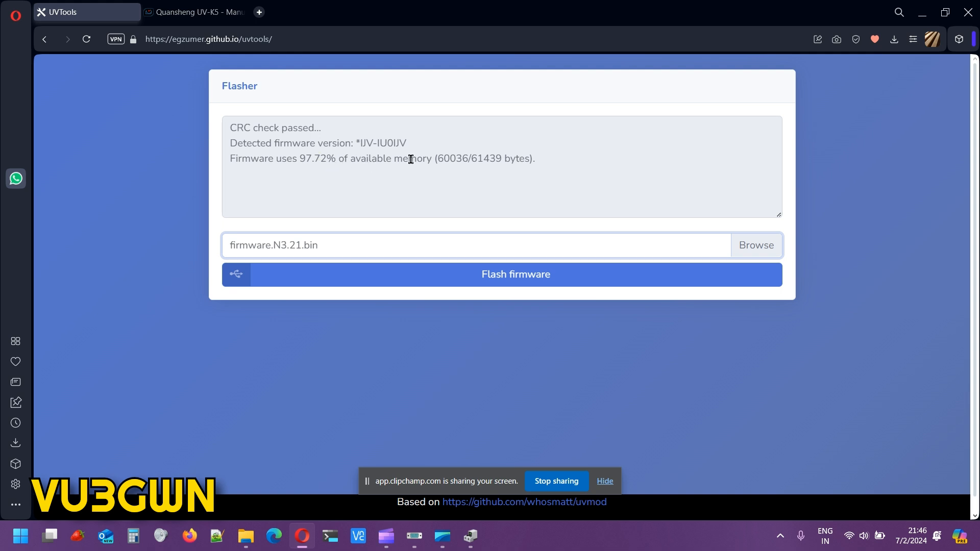
pyautogui.moveTo(535, 260)
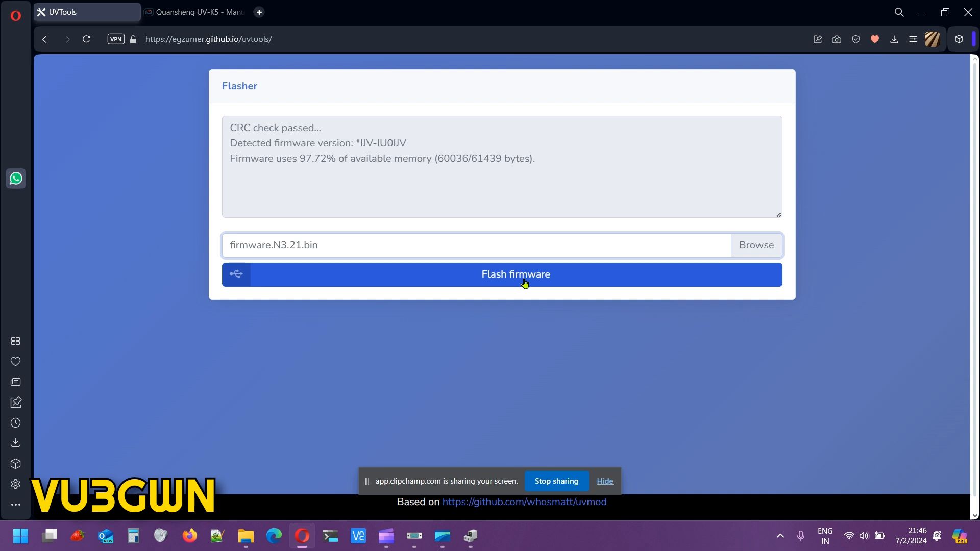
# Flash the loaded firmware to the radio through the USB2.0-Serial (COM8) port
pyautogui.click(515, 275)
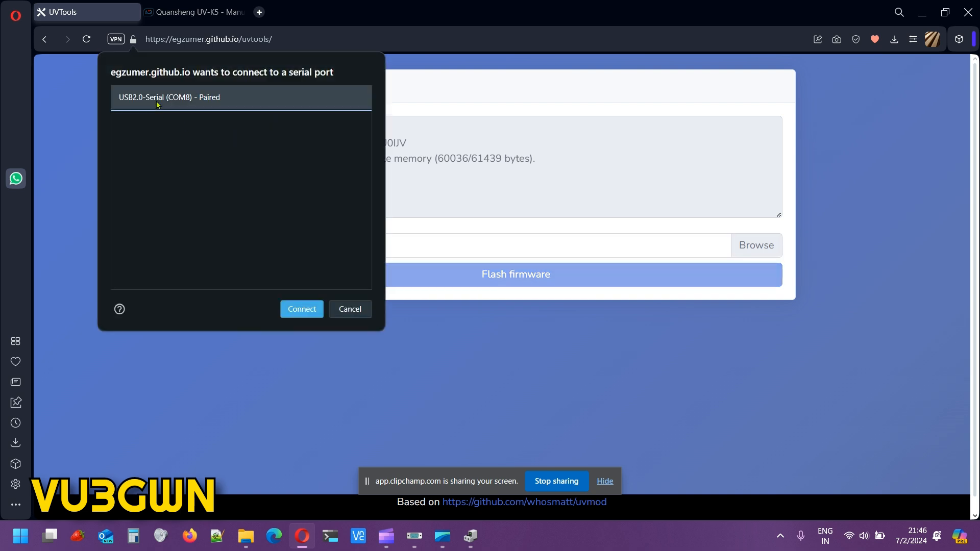
pyautogui.moveTo(178, 109)
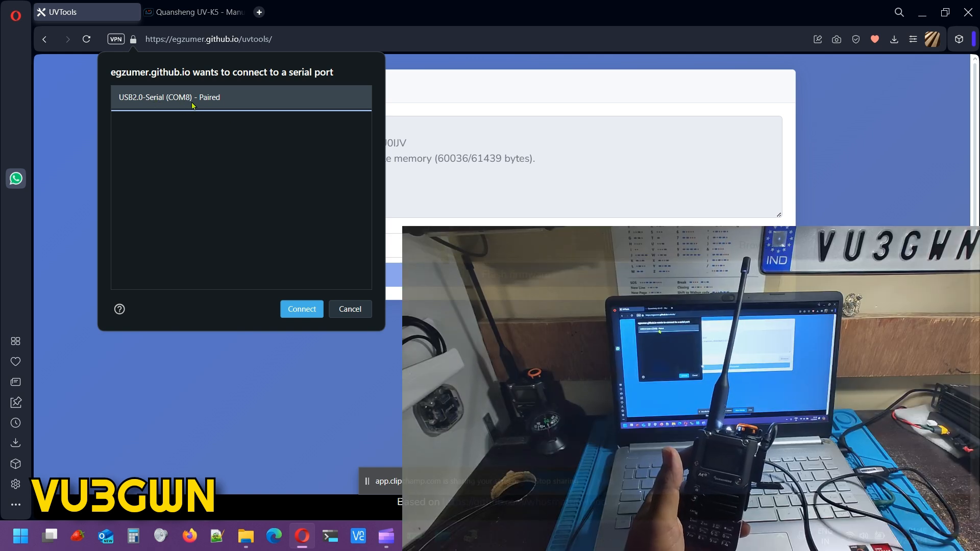
pyautogui.click(301, 308)
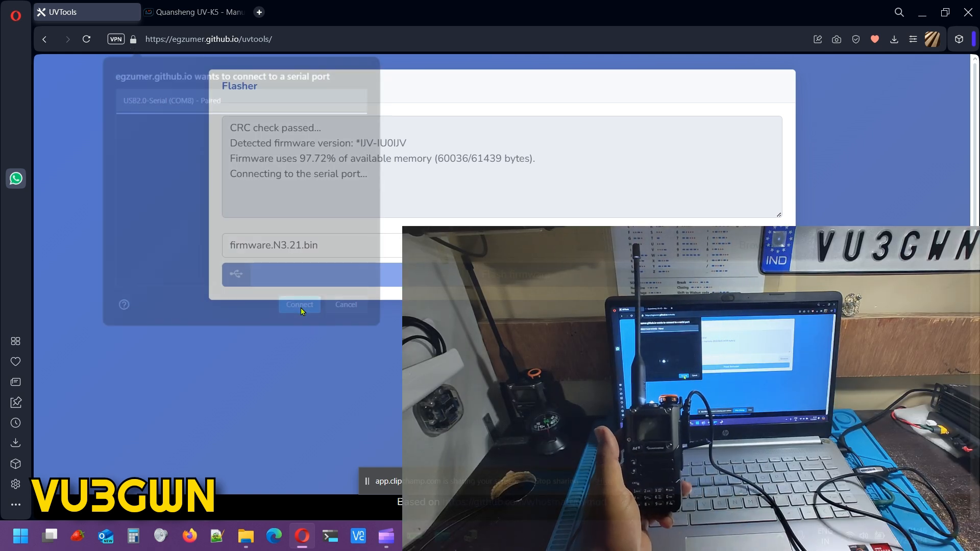
pyautogui.click(299, 306)
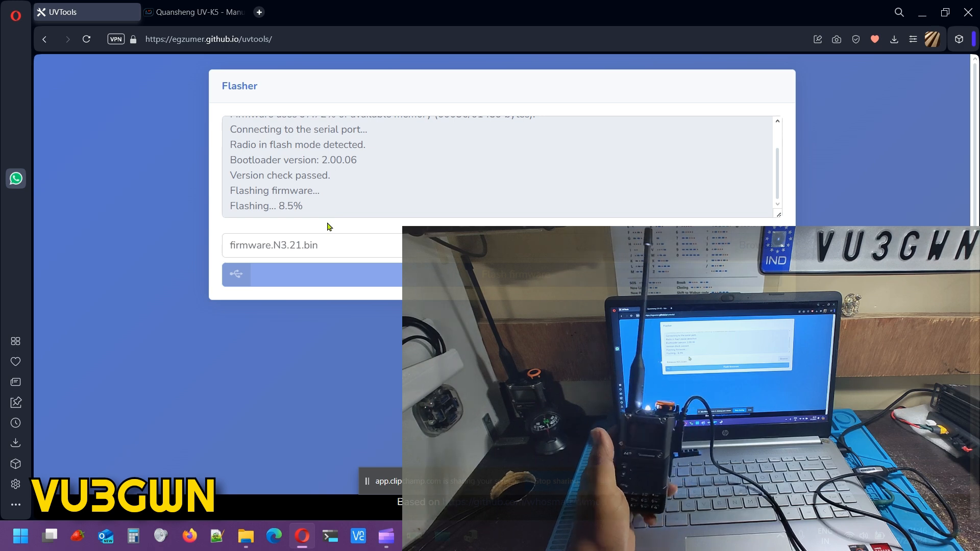